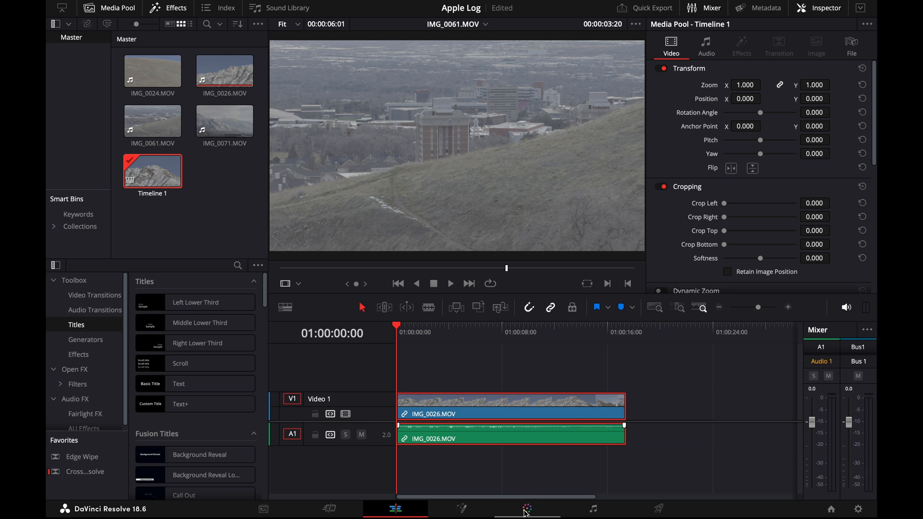
Step: On the Color page, find Color Space Transform in Effects and apply it to node 02
left_click(526, 508)
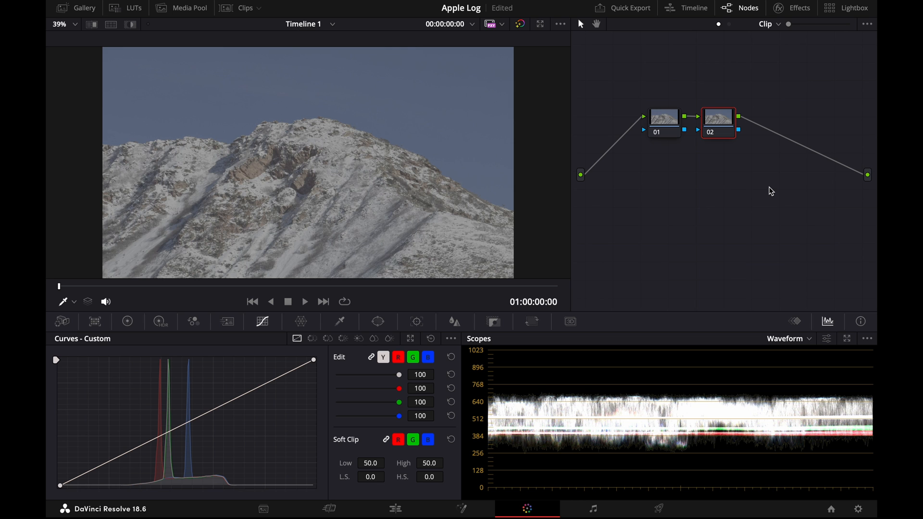
left_click(792, 8)
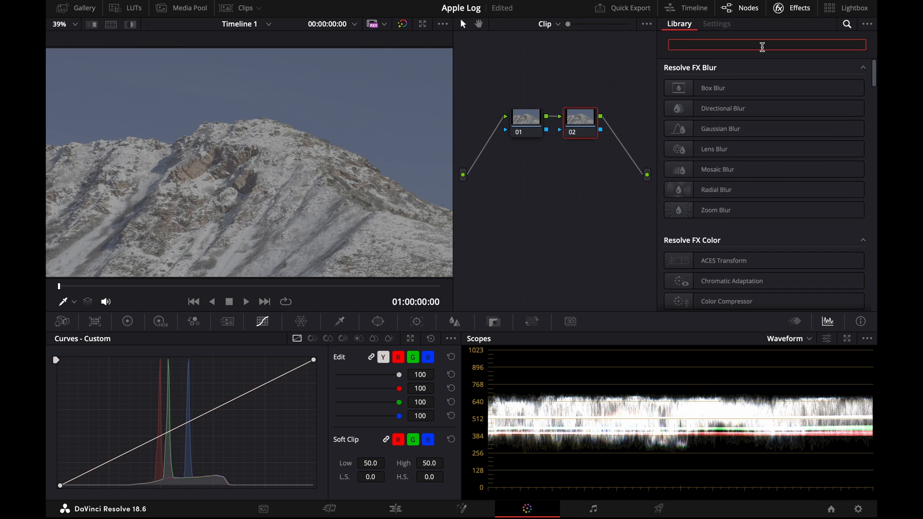
type("color space transfo")
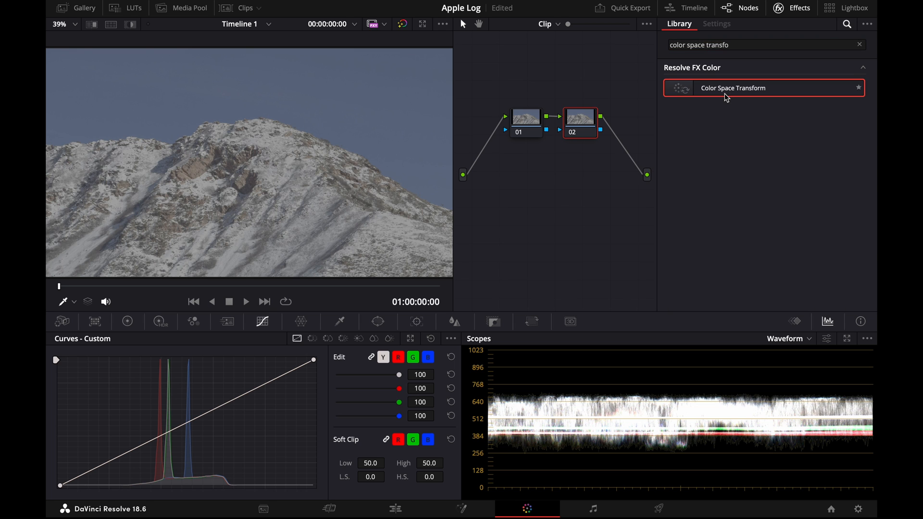
left_click(716, 24)
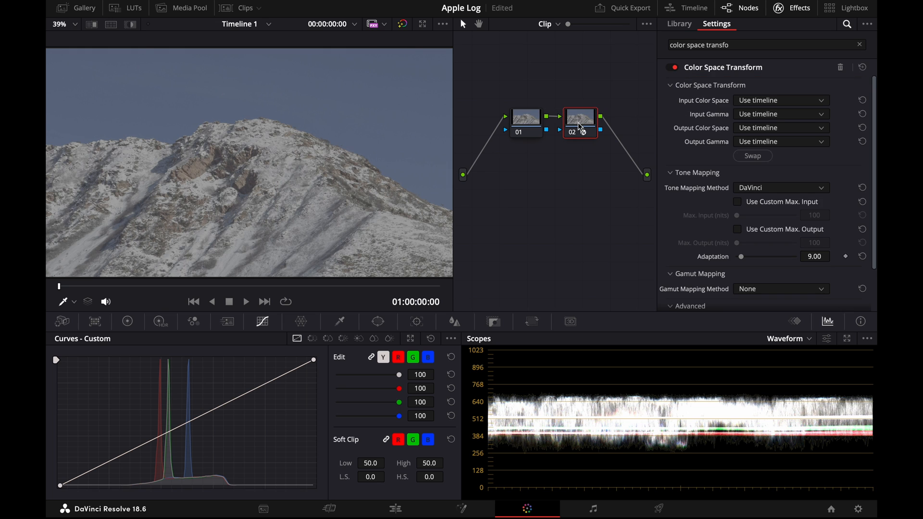
mouse_move(424, 178)
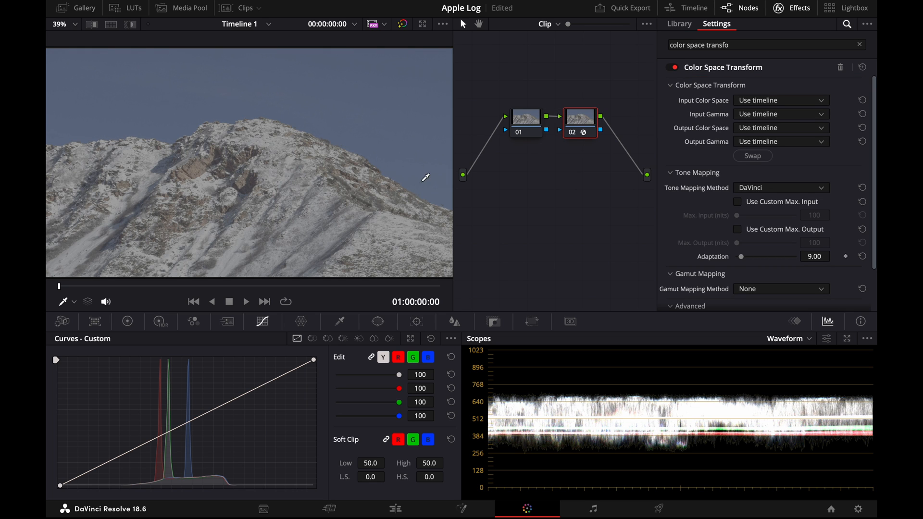
mouse_move(205, 198)
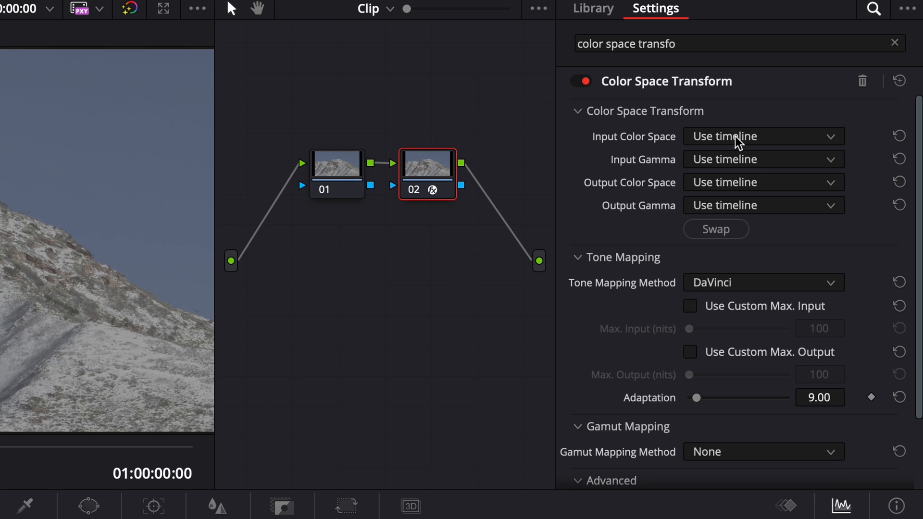
Step: Set the transform's input to Rec.2020 Apple Log and output to Rec.709 Gamma 2.4
left_click(761, 136)
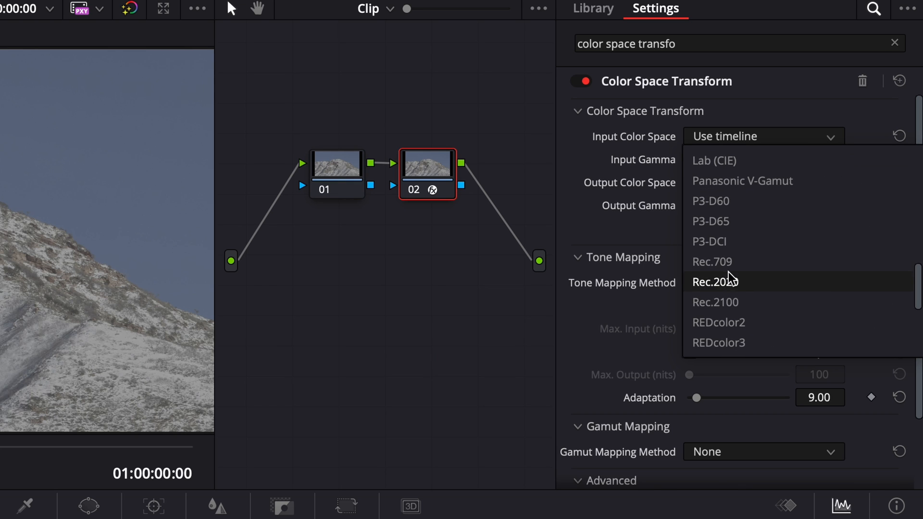
left_click(715, 282)
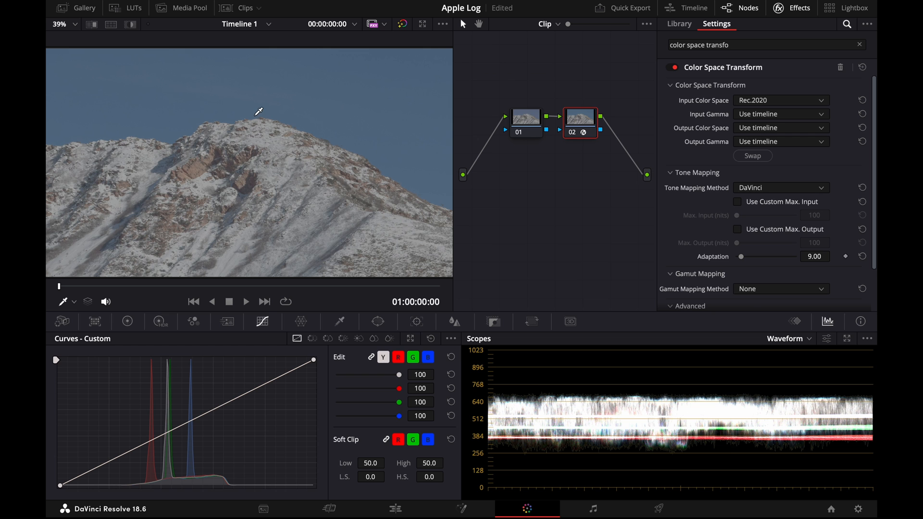
mouse_move(328, 105)
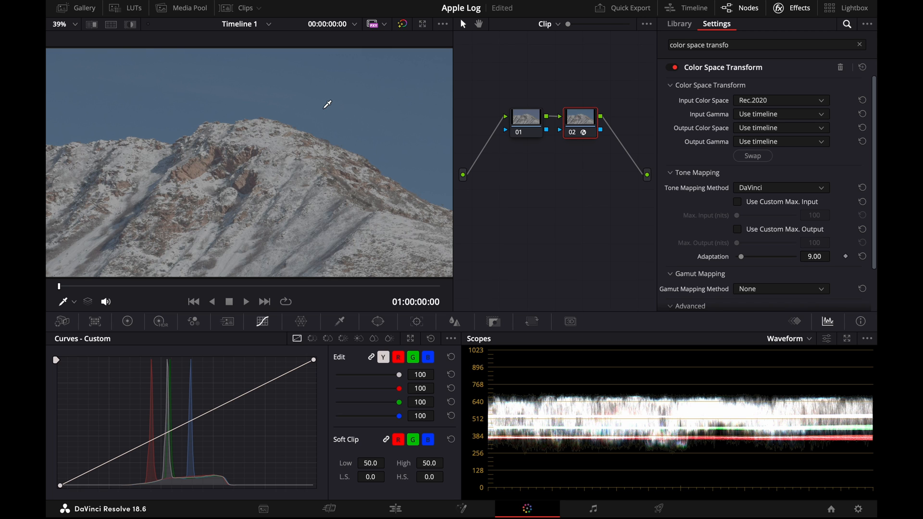
left_click(781, 128)
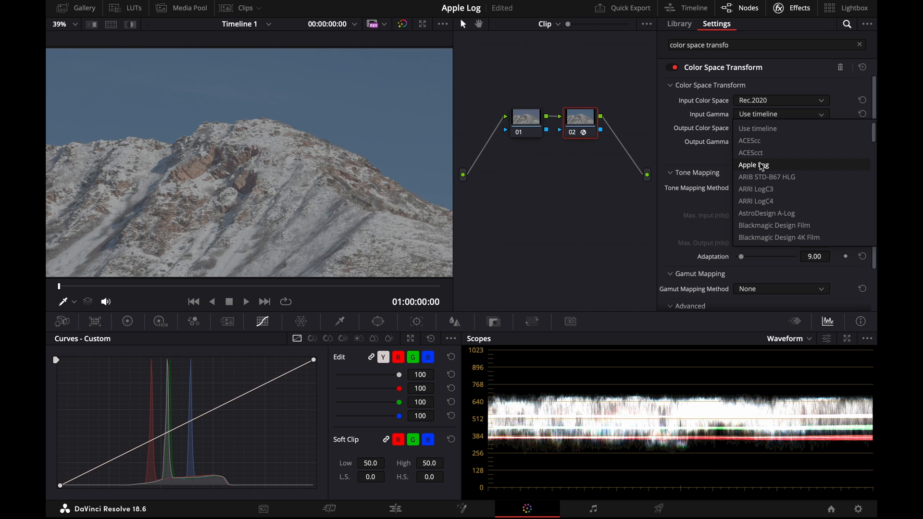
left_click(753, 165)
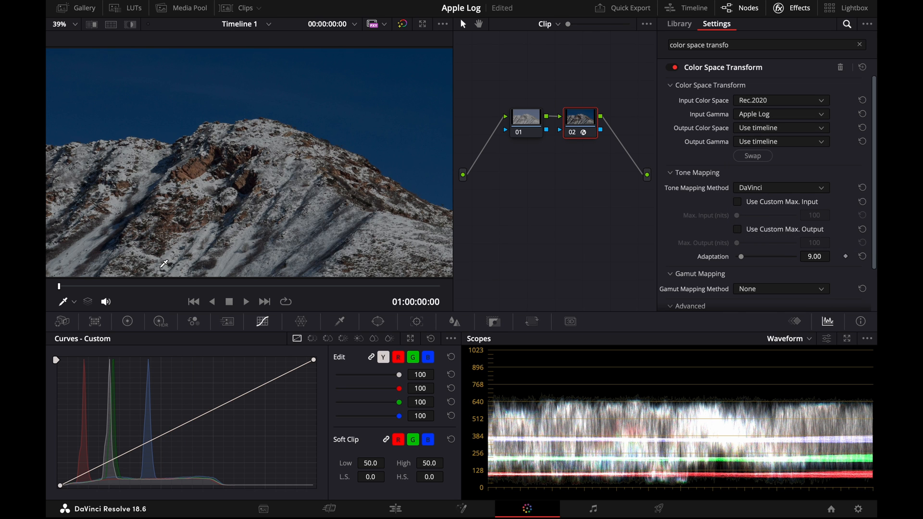
mouse_move(246, 52)
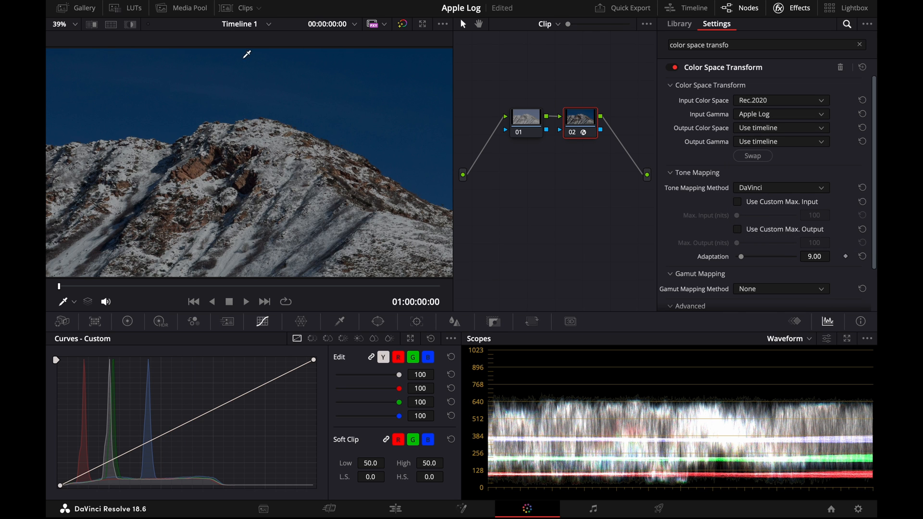
mouse_move(212, 69)
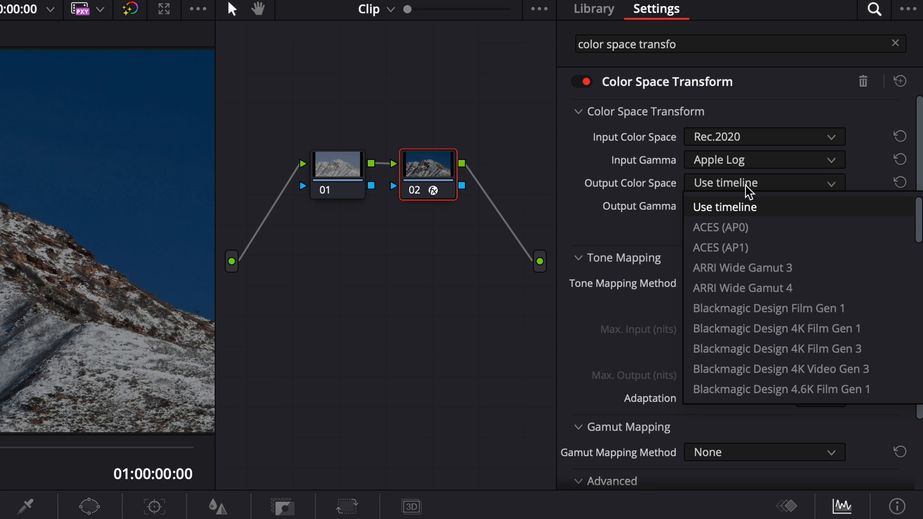
scroll("down", 3)
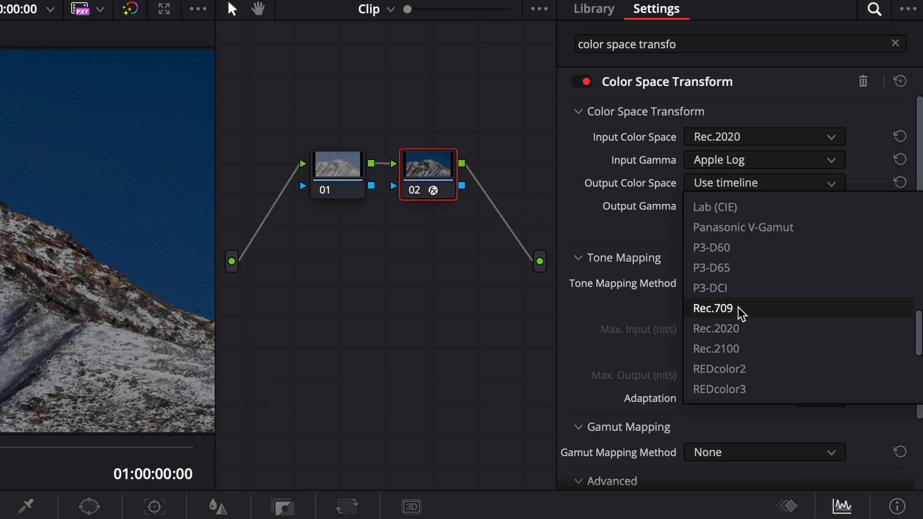
left_click(712, 307)
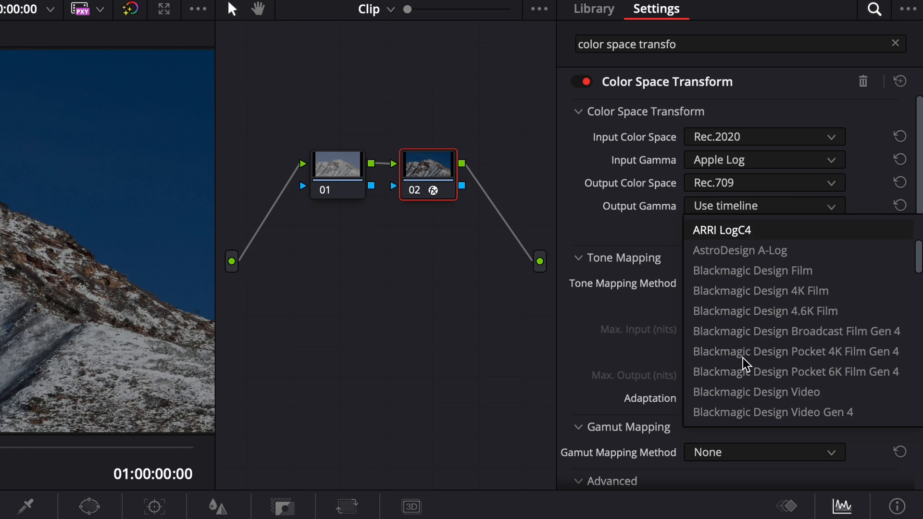
scroll("down", 3)
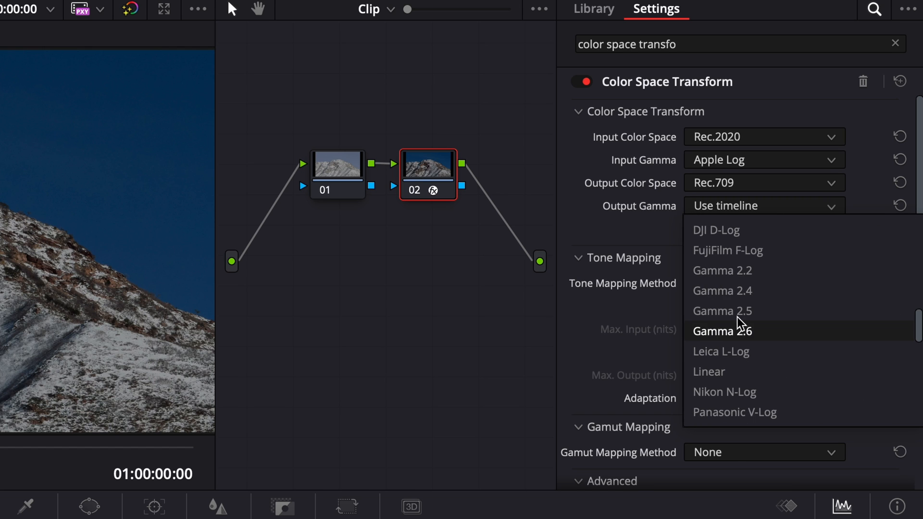
left_click(722, 290)
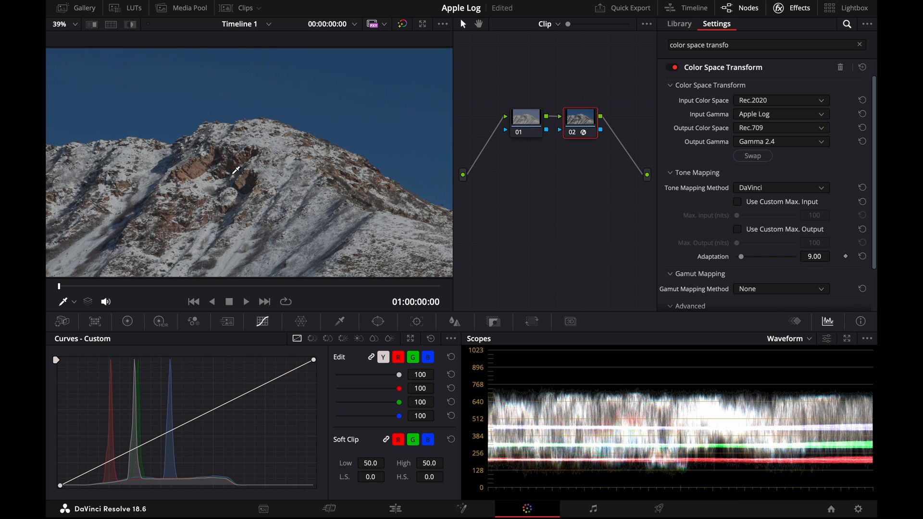
mouse_move(191, 166)
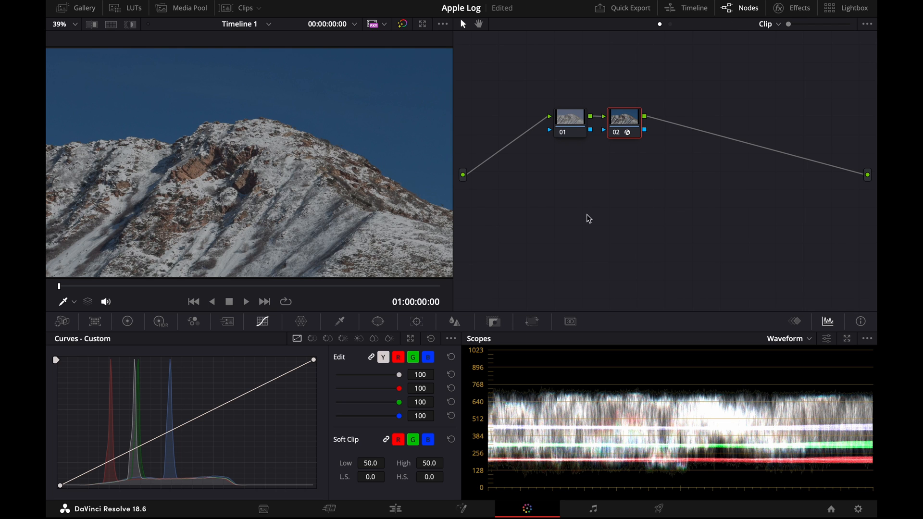
Step: Move node 02 far to the right and add a name label to node 01
left_click_drag(623, 122, 792, 168)
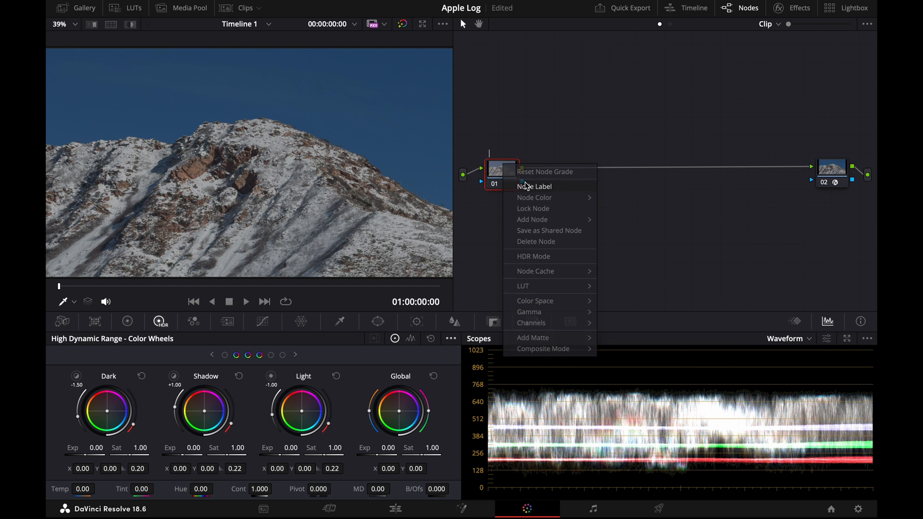
left_click(535, 186)
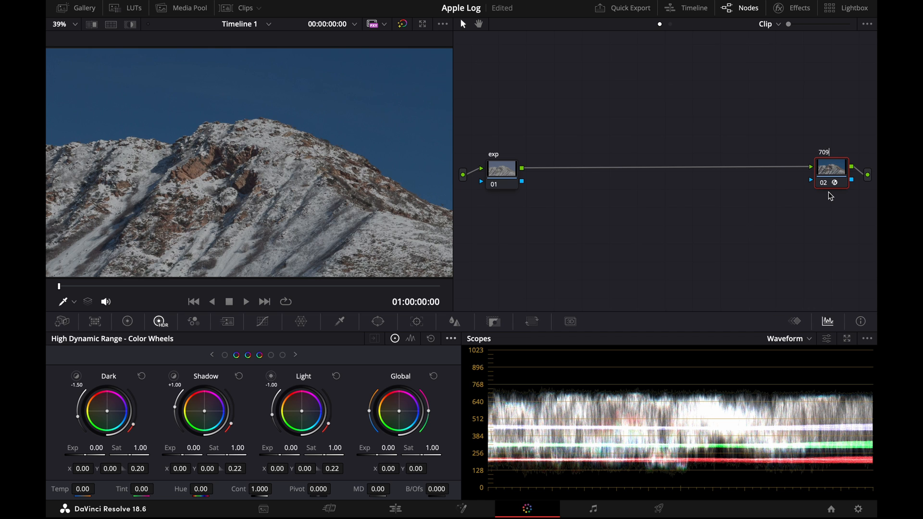
left_click(500, 168)
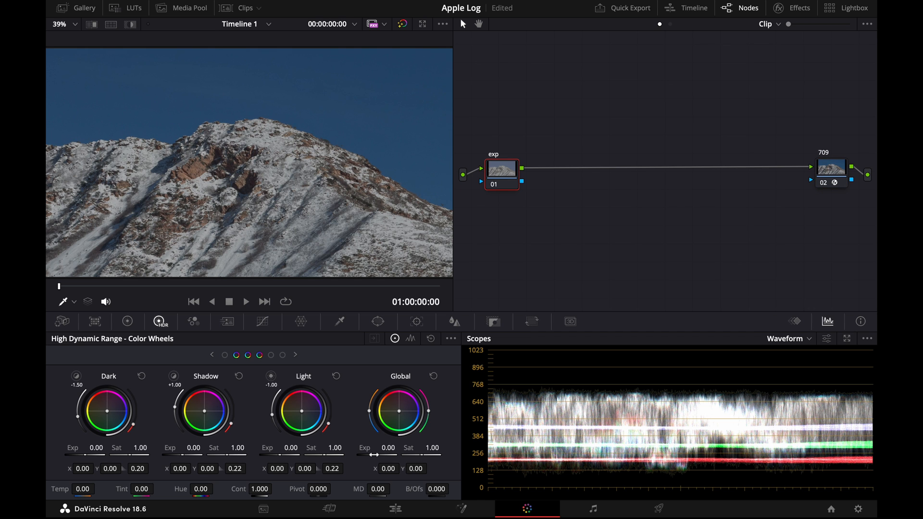
Step: Raise the exp node's Global Exp to 0.92 and add a serial node after it
left_click_drag(367, 448, 388, 448)
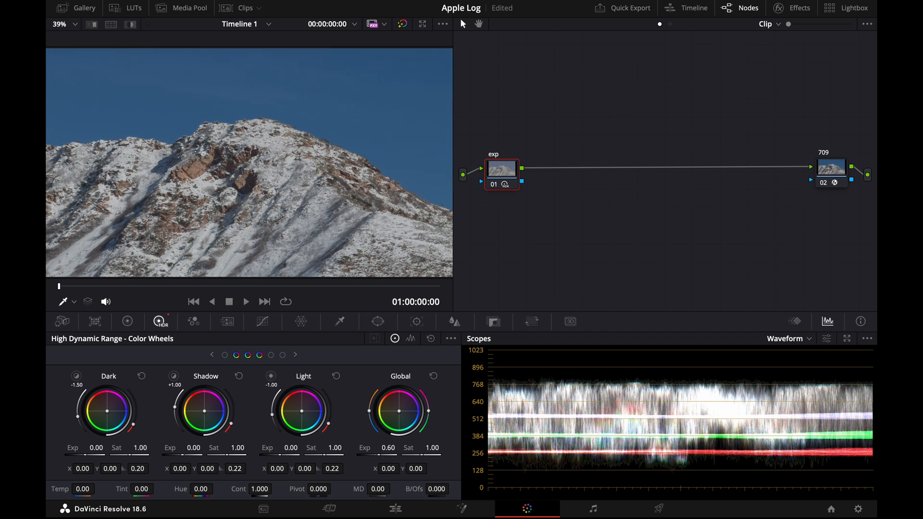
left_click_drag(380, 447, 400, 447)
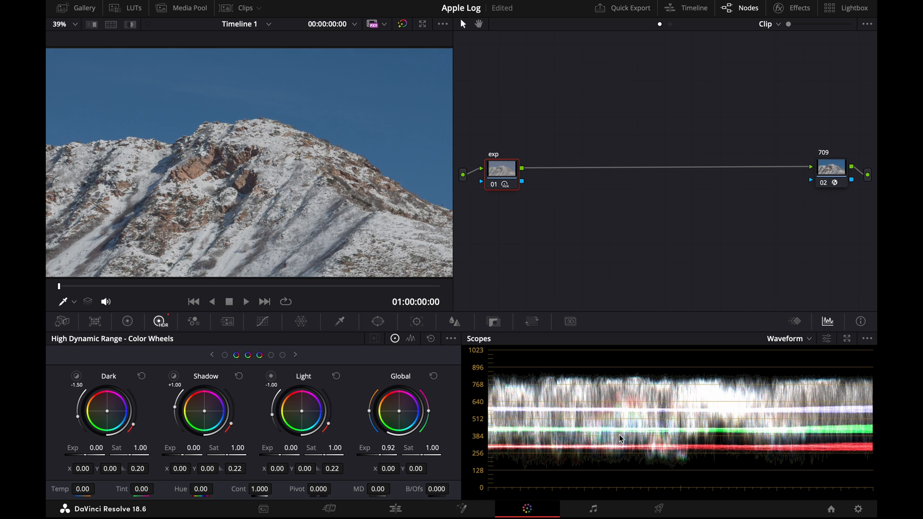
mouse_move(632, 449)
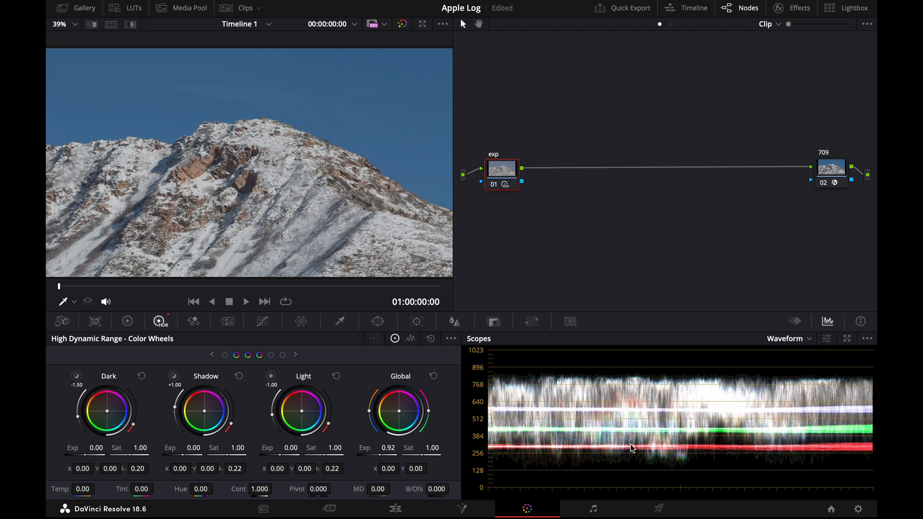
left_click(246, 301)
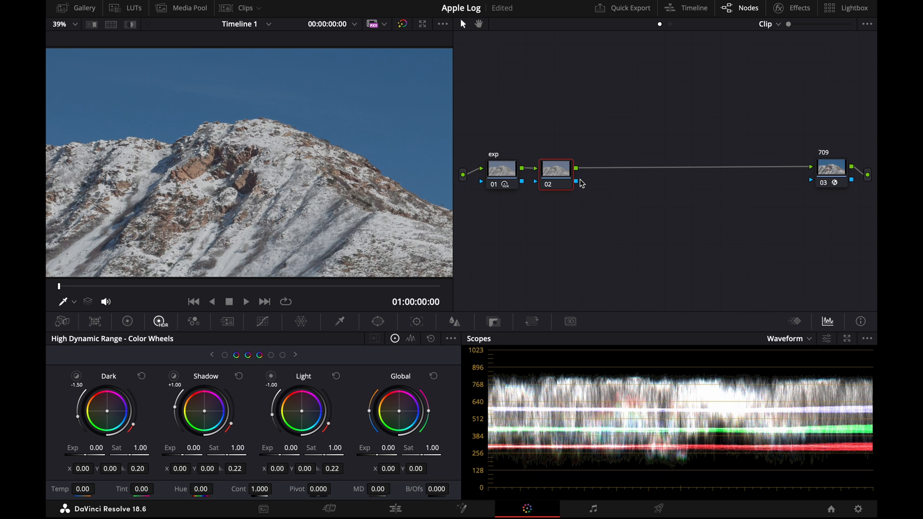
mouse_move(575, 194)
type("Con")
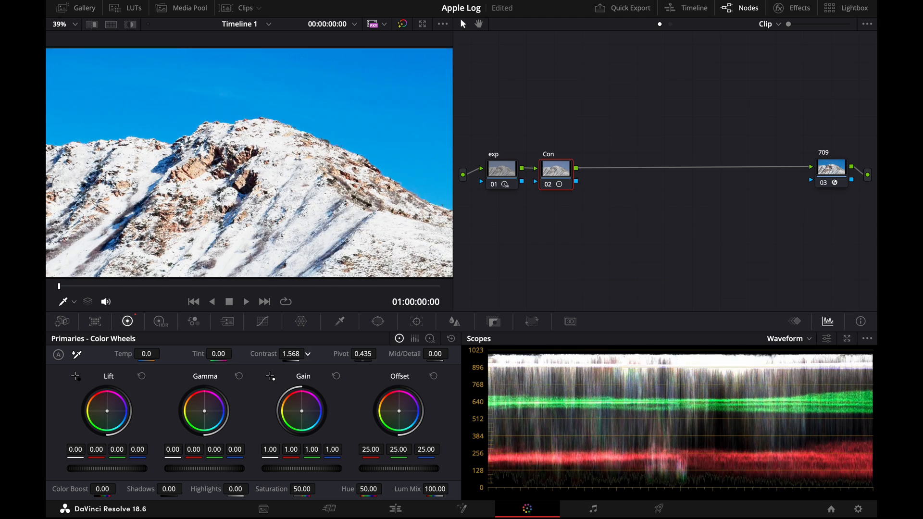
Step: Drag the Primaries Contrast value on node 02 to 1.350
left_click_drag(297, 354, 283, 354)
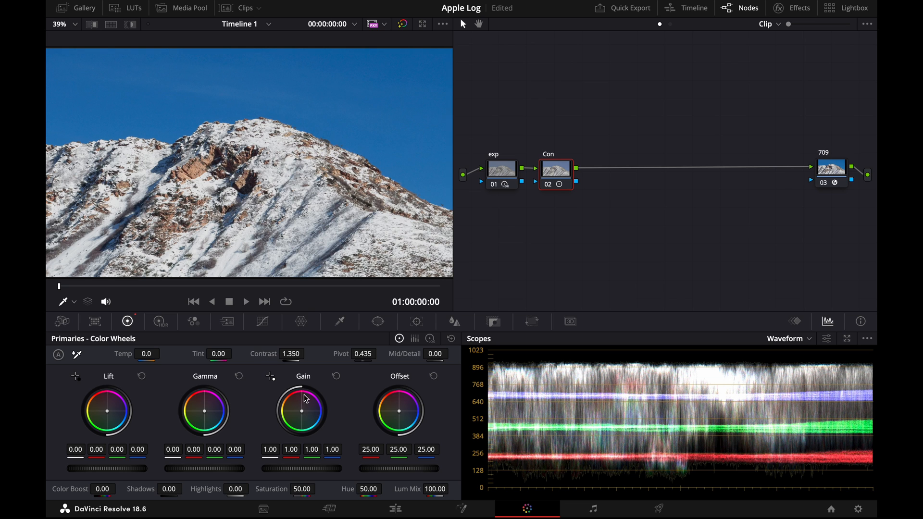
left_click(290, 353)
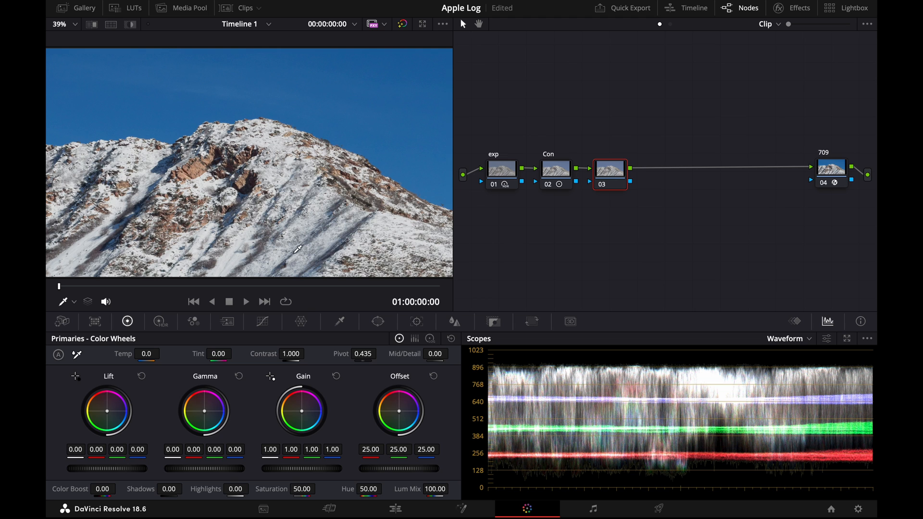
mouse_move(284, 449)
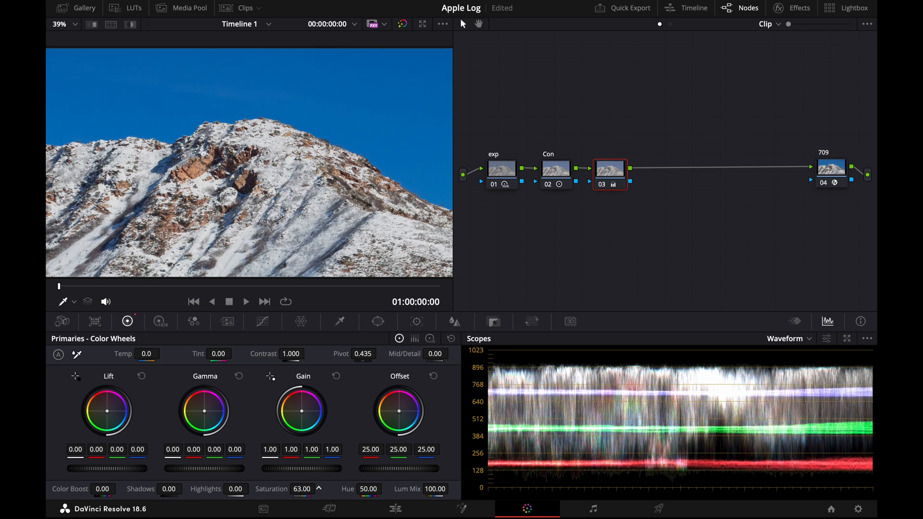
Step: Enter 67 in the Primaries Saturation field for node 03, labeled 'Sat'
left_click(302, 488)
type("67")
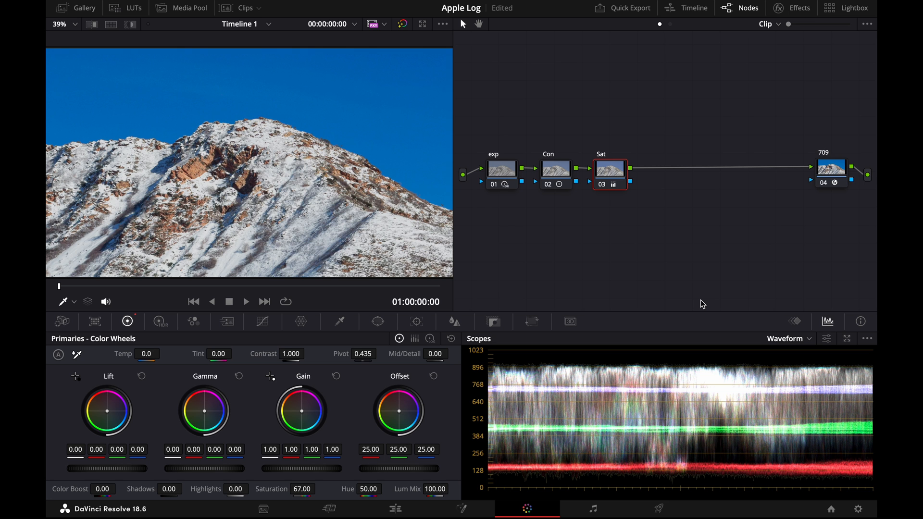
mouse_move(663, 144)
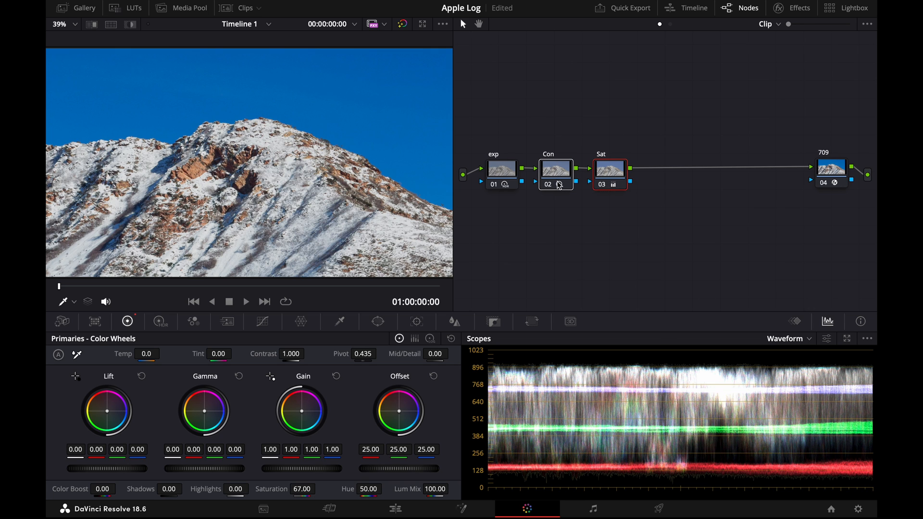
left_click(76, 8)
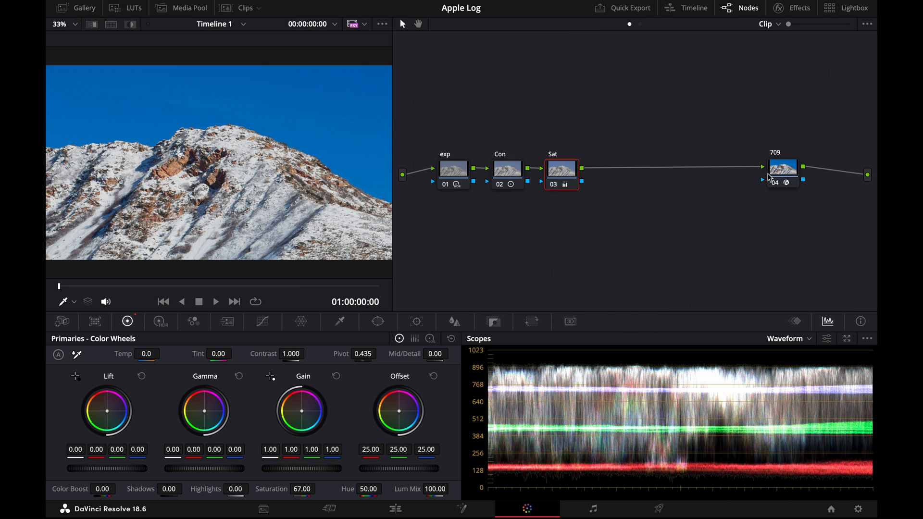
Step: Select the 709 node and set its transform's output gamma to Gamma 2.4
left_click(782, 168)
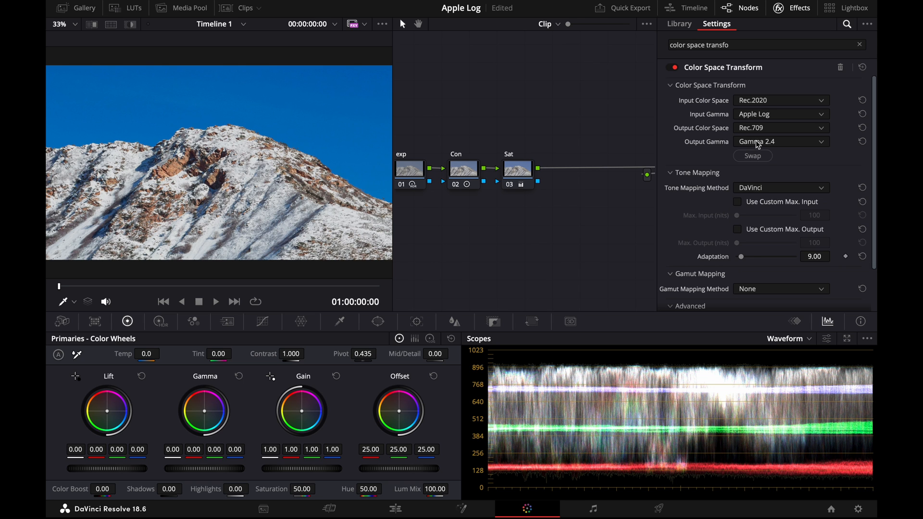
left_click(780, 142)
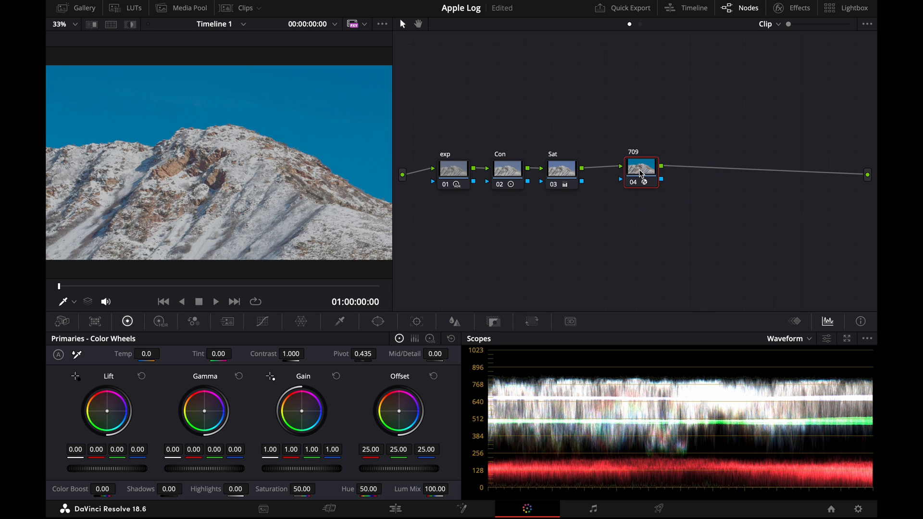
Step: Apply the Rec709 Kodak 2383 D65 film LUT to the new node and select the Con node
right_click(695, 167)
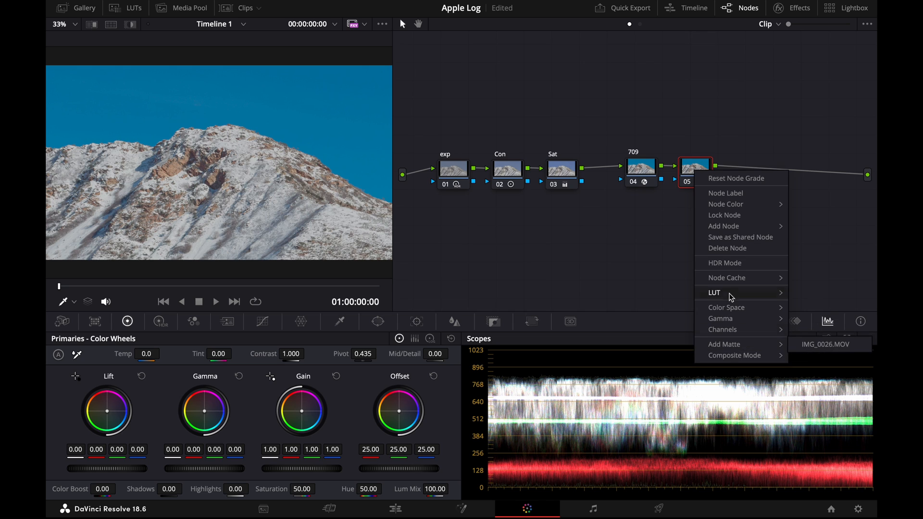
left_click(714, 293)
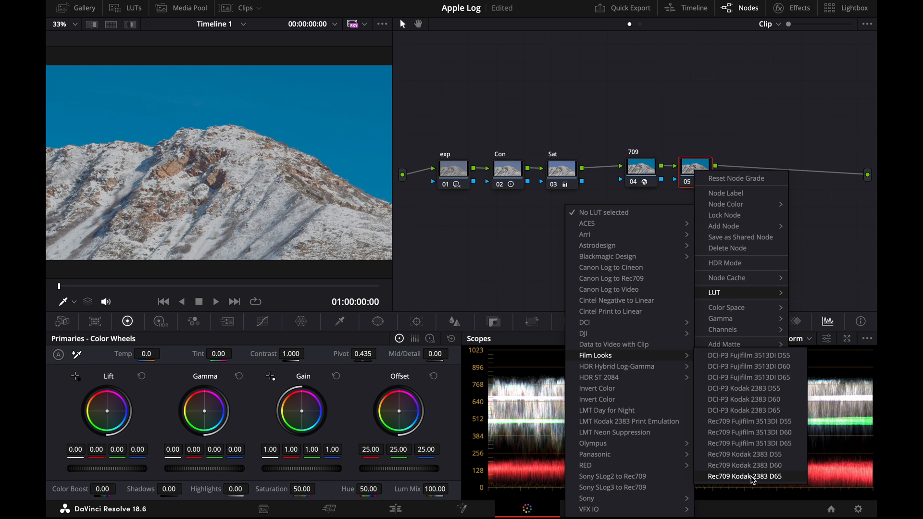
left_click(744, 476)
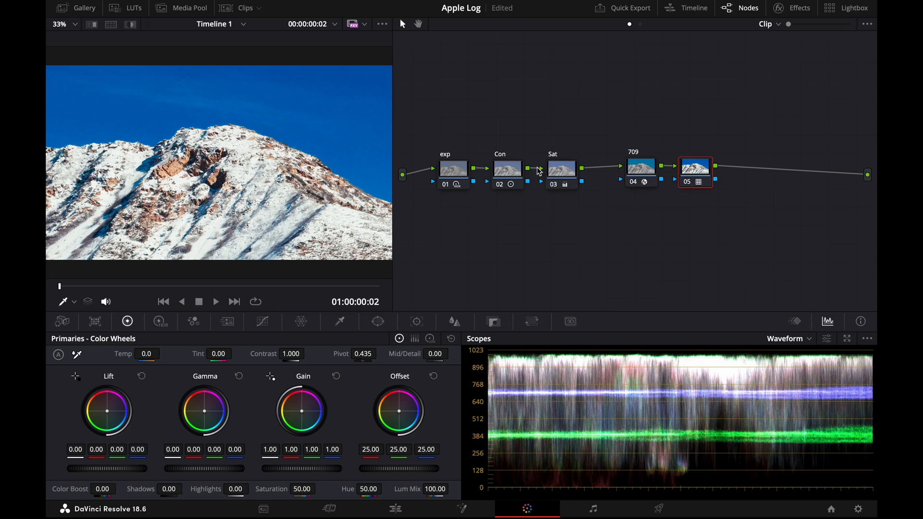
left_click(505, 167)
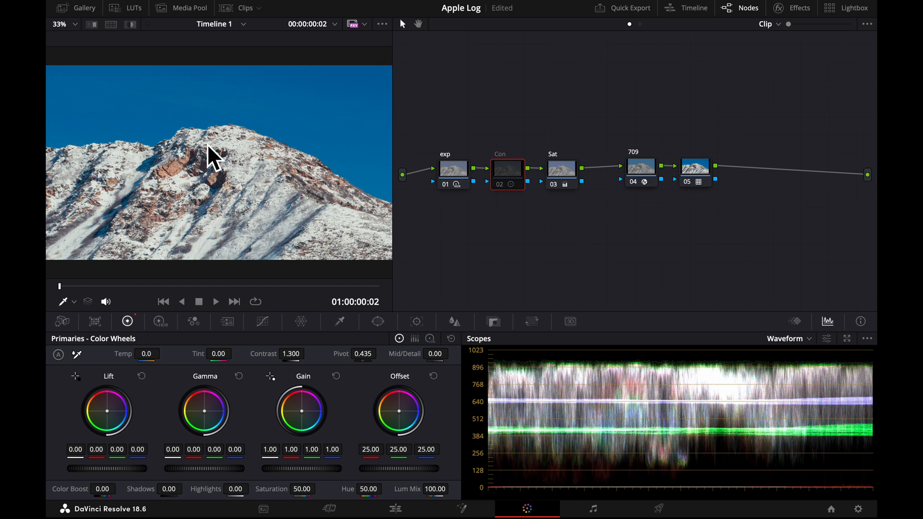
mouse_move(244, 121)
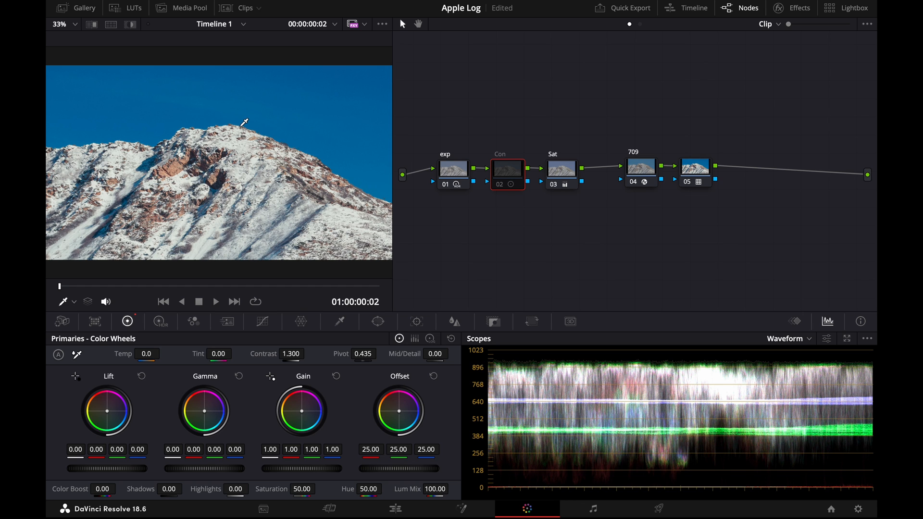
mouse_move(212, 283)
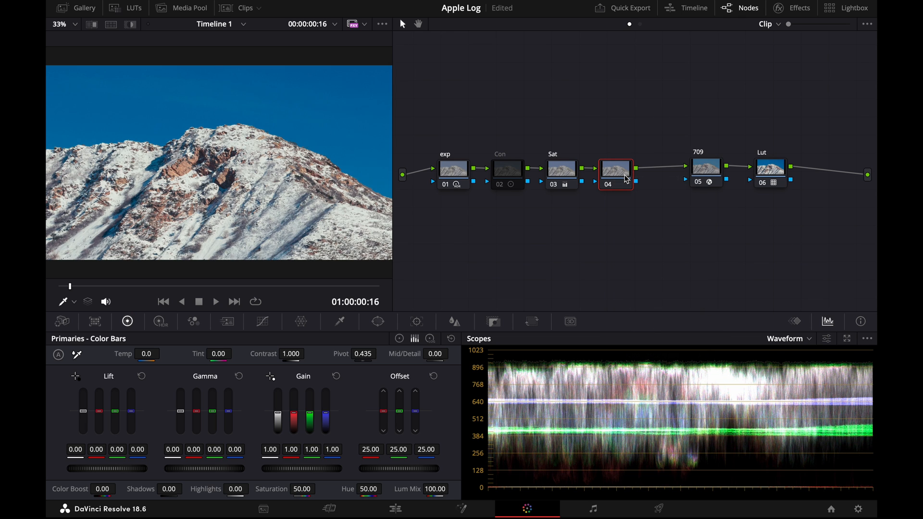
mouse_move(612, 170)
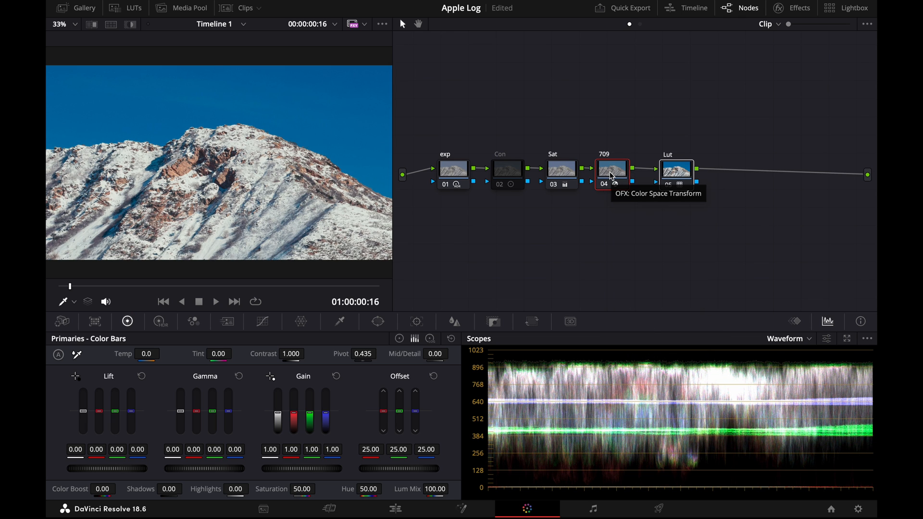